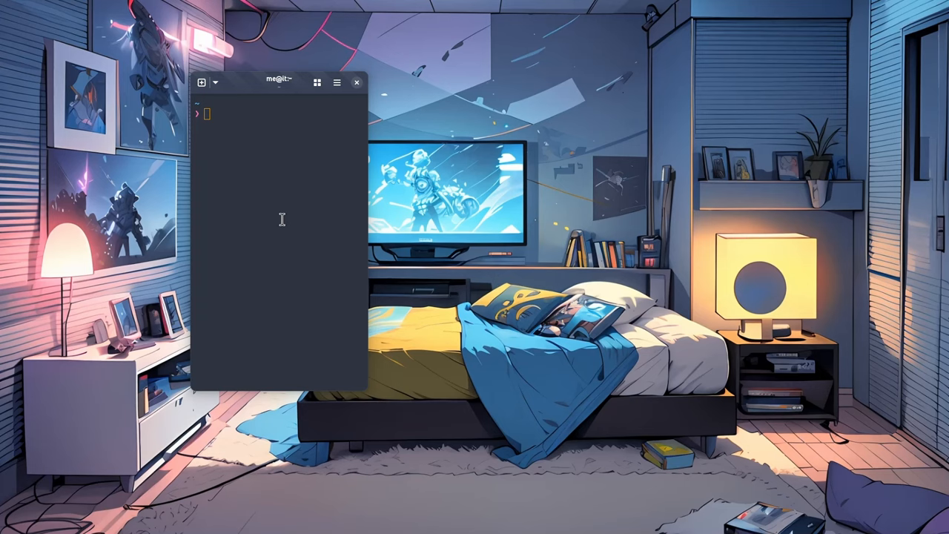
{"action": "mouse_move", "coordinate": [228, 225]}
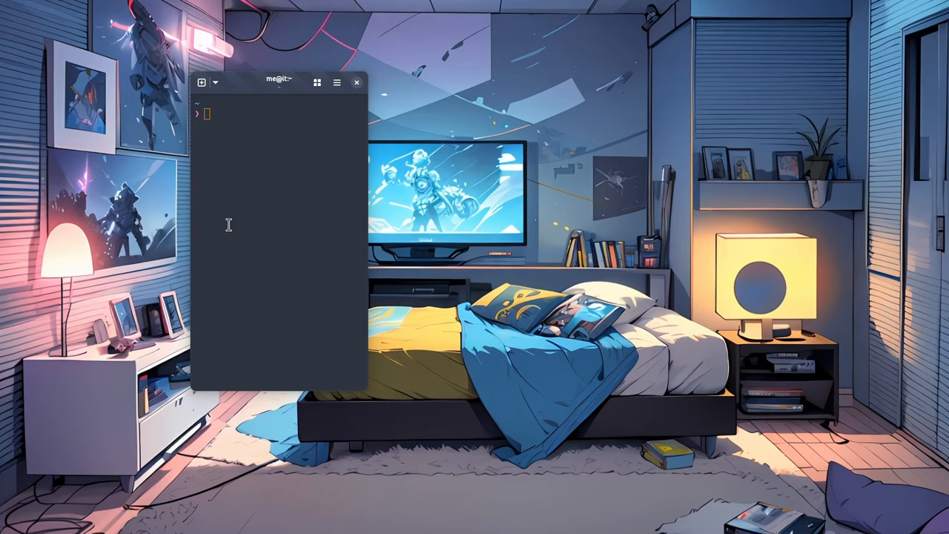
{"action": "mouse_move", "coordinate": [325, 119]}
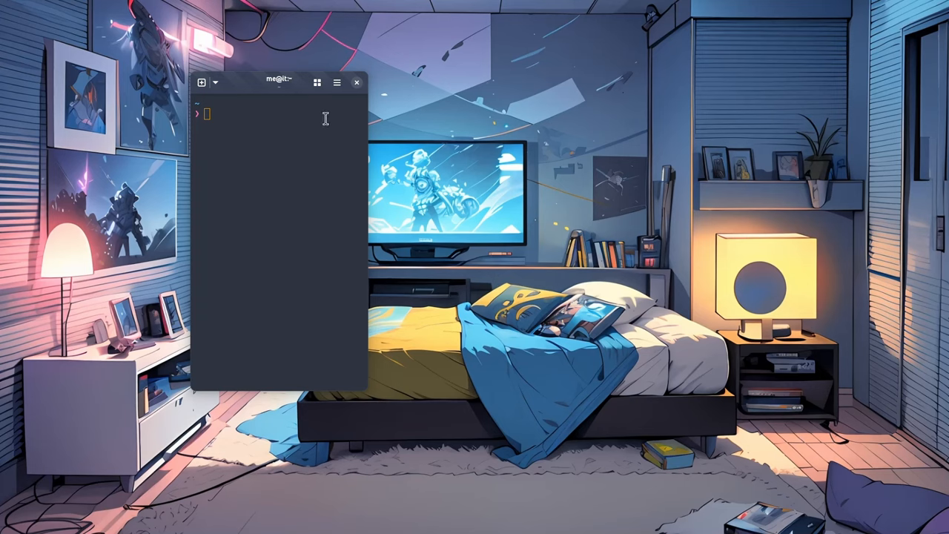
- Show Prompt's About information from the main menu and close it again
{"action": "left_click", "coordinate": [336, 83]}
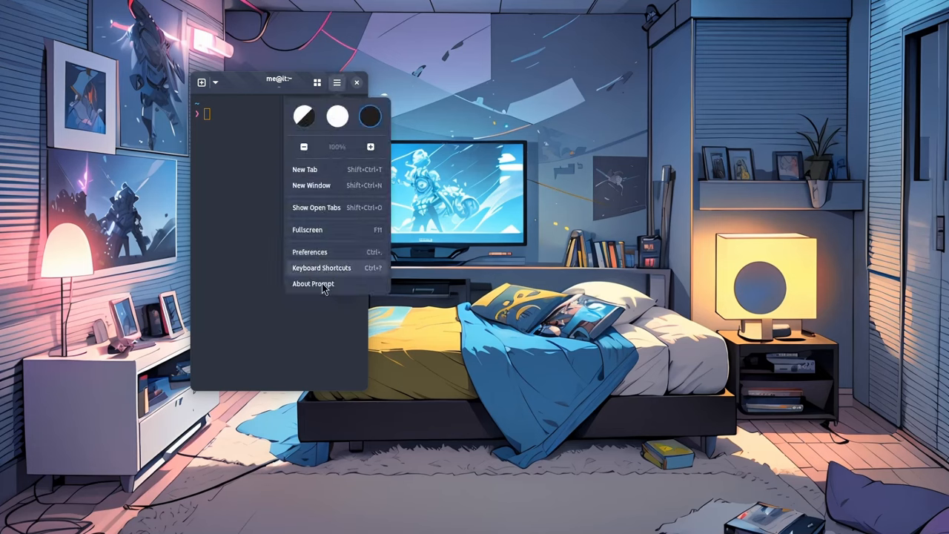
{"action": "left_click", "coordinate": [312, 283]}
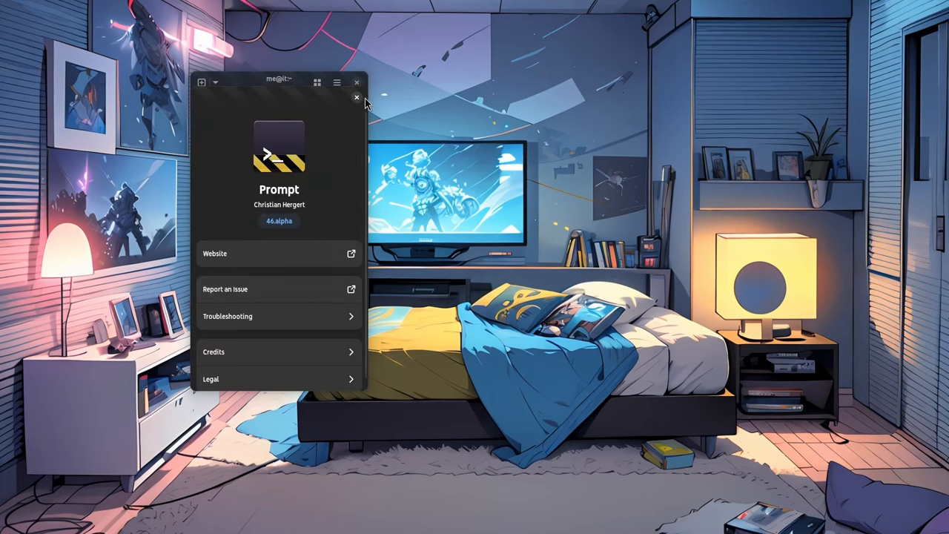
{"action": "left_click", "coordinate": [355, 98]}
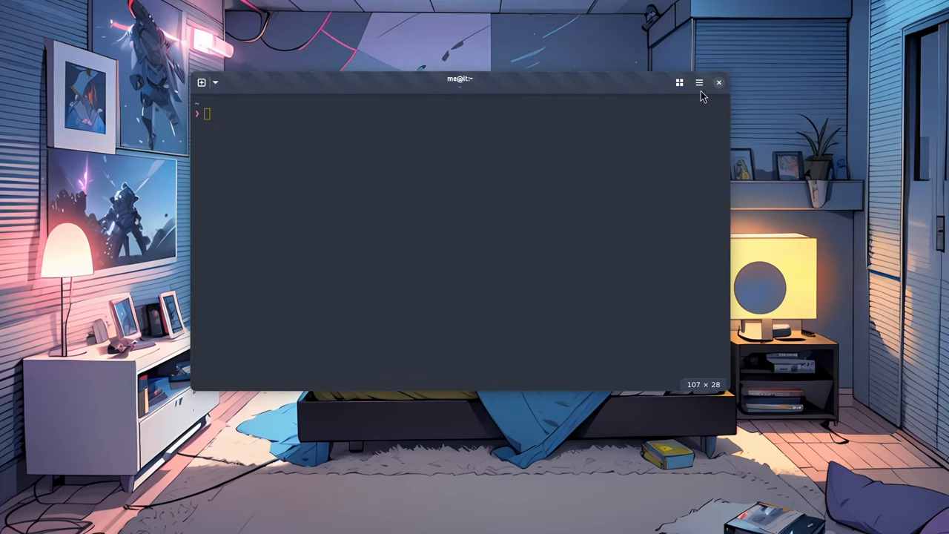
{"action": "mouse_move", "coordinate": [676, 292]}
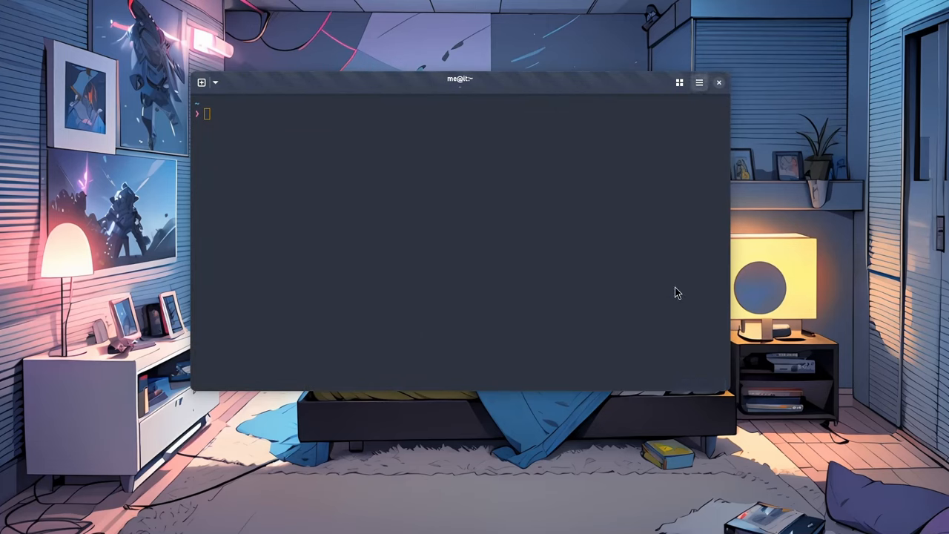
- Show the About information again in the enlarged window and close it
{"action": "left_click", "coordinate": [697, 83]}
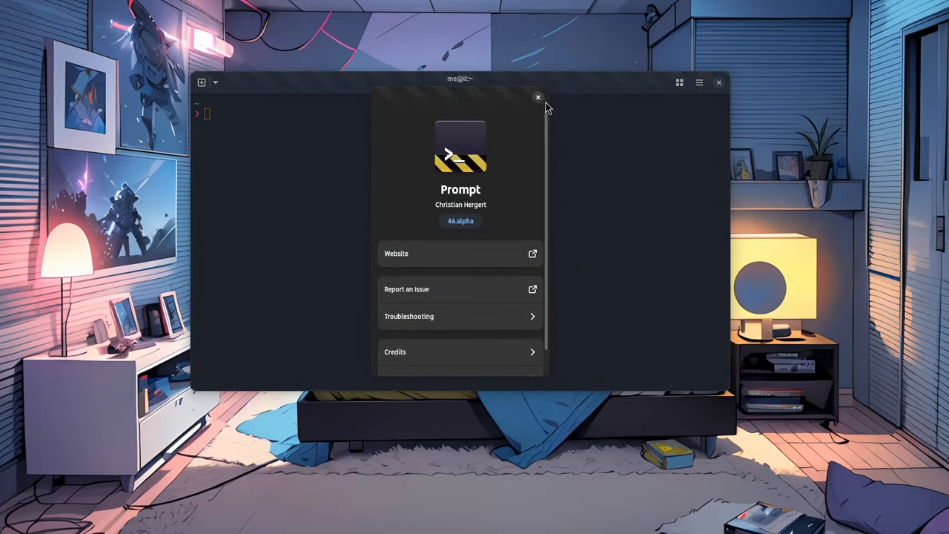
{"action": "left_click", "coordinate": [536, 97]}
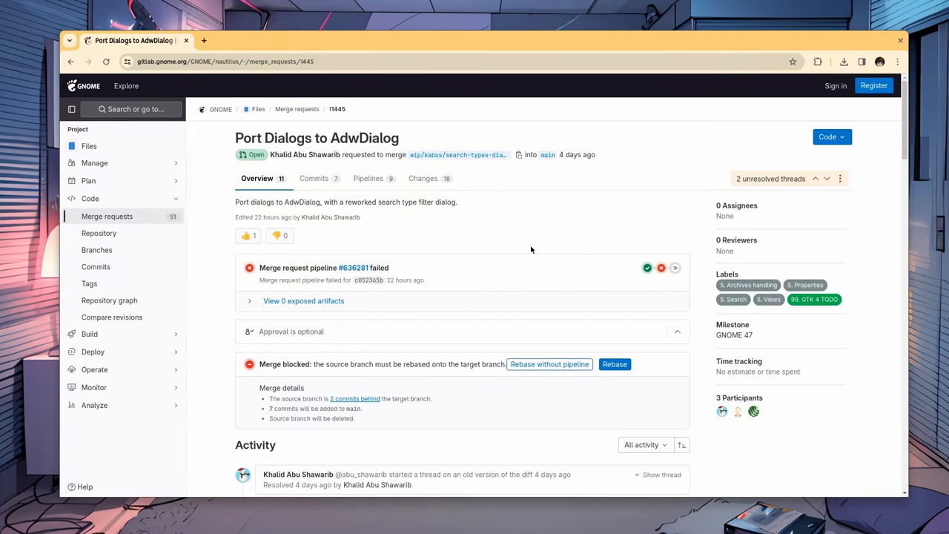
{"action": "mouse_move", "coordinate": [341, 134]}
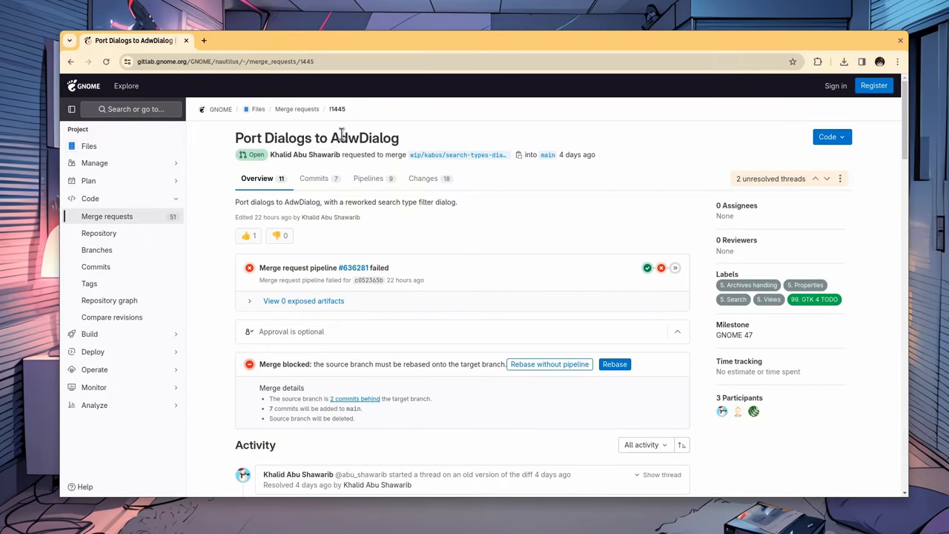
- Select the merge request title and view its list of seven commits
{"action": "triple_click", "coordinate": [317, 138]}
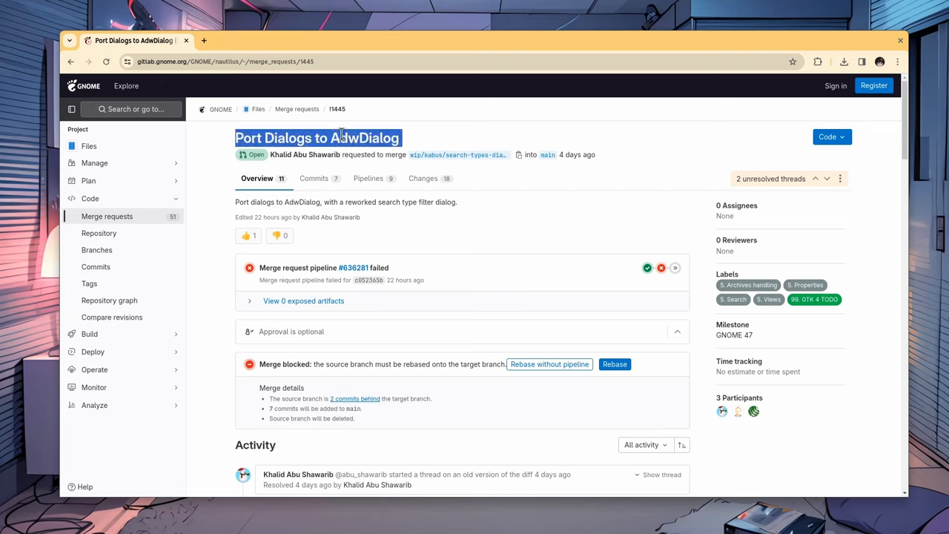
{"action": "mouse_move", "coordinate": [734, 335]}
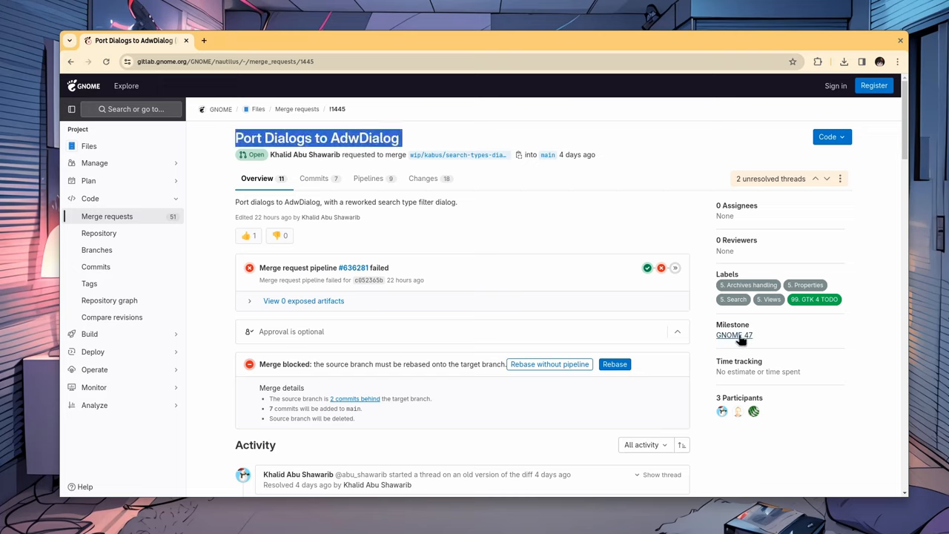
{"action": "mouse_move", "coordinate": [421, 235]}
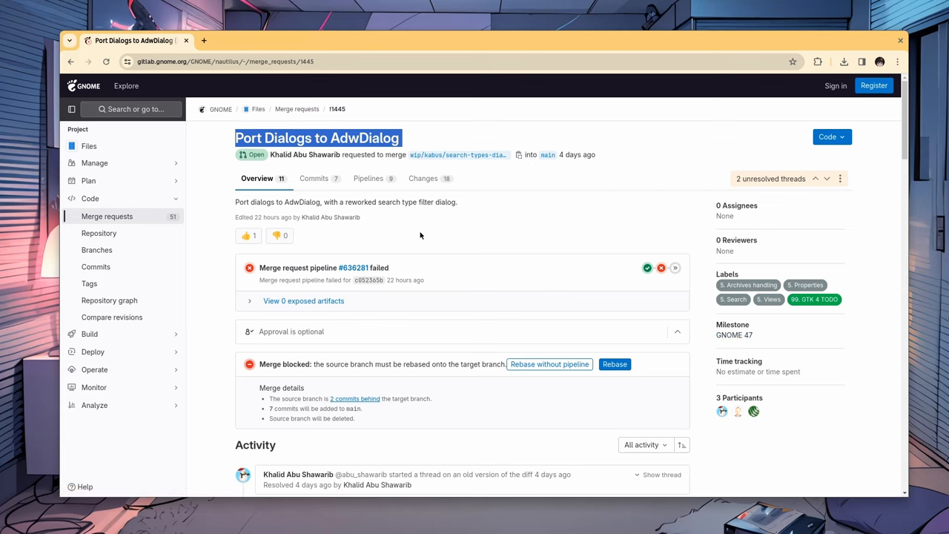
{"action": "left_click", "coordinate": [317, 177]}
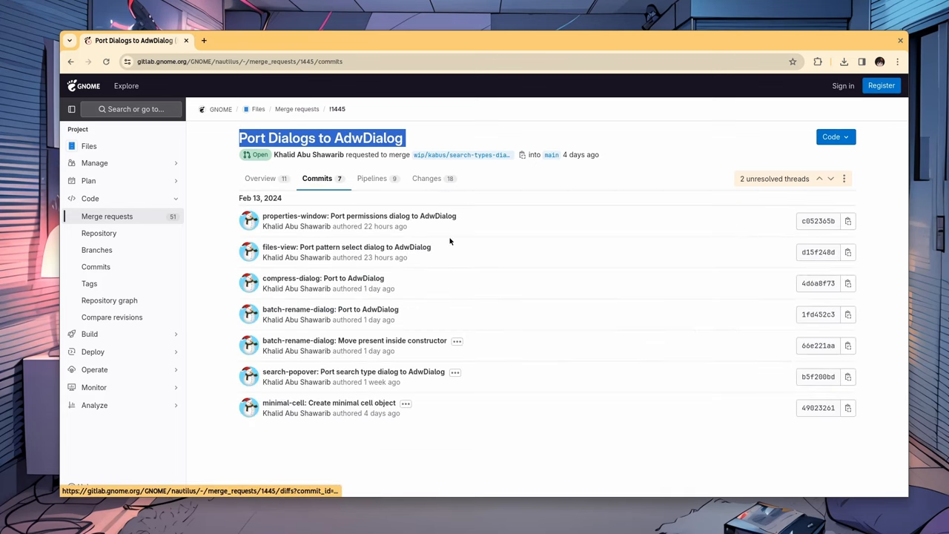
{"action": "mouse_move", "coordinate": [421, 317]}
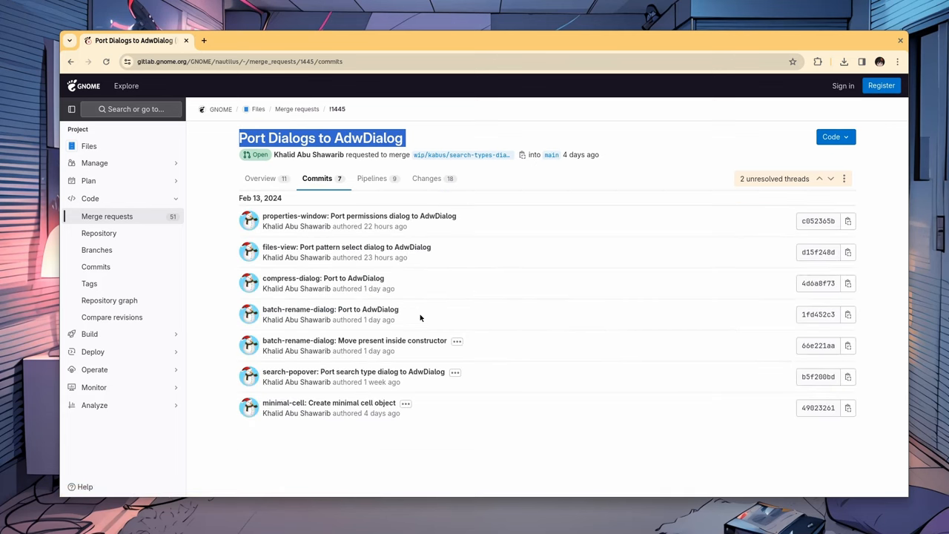
{"action": "mouse_move", "coordinate": [329, 310]}
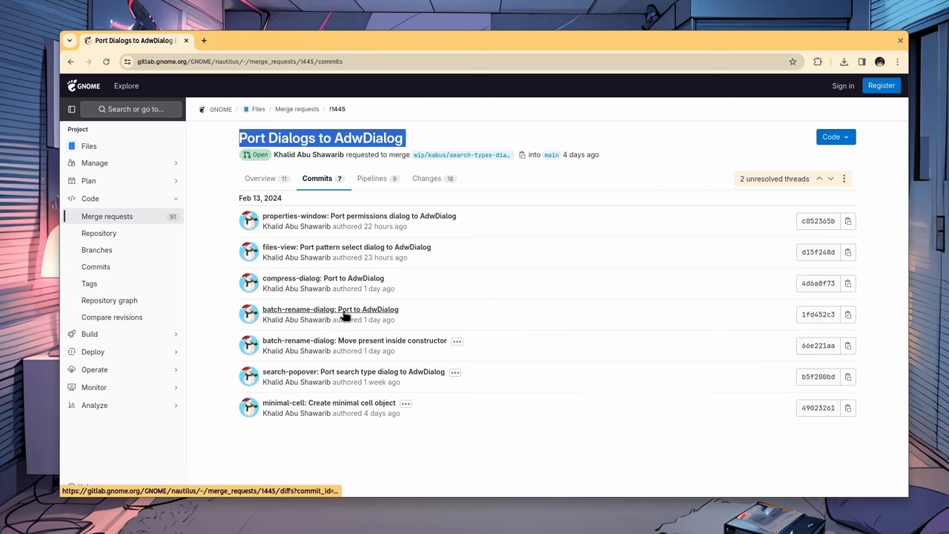
{"action": "mouse_move", "coordinate": [449, 302]}
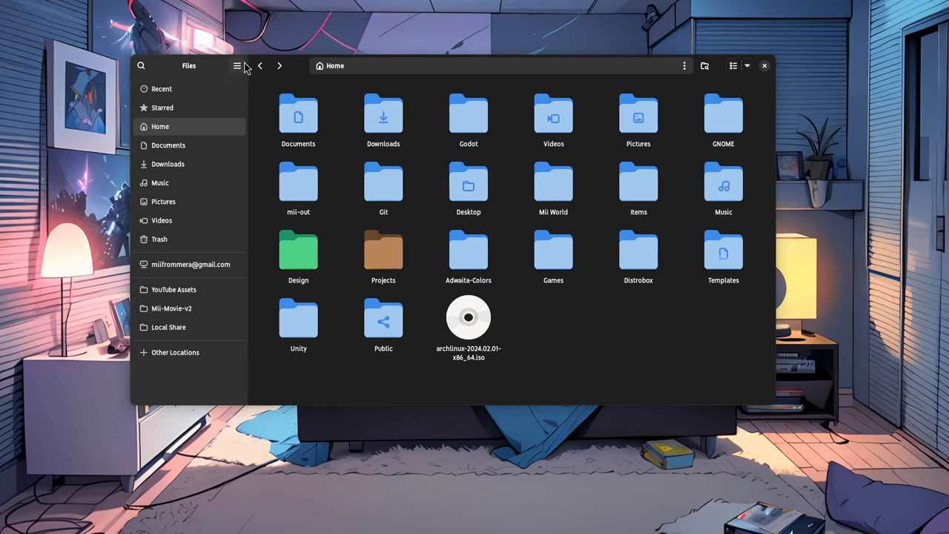
- Show the Files Preferences window from the main menu, then close it
{"action": "left_click", "coordinate": [237, 65]}
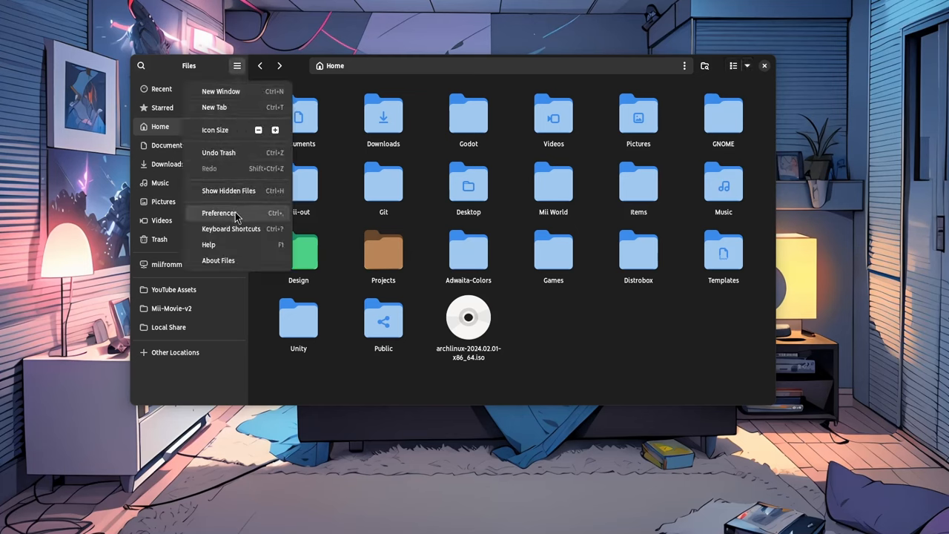
{"action": "left_click", "coordinate": [220, 214]}
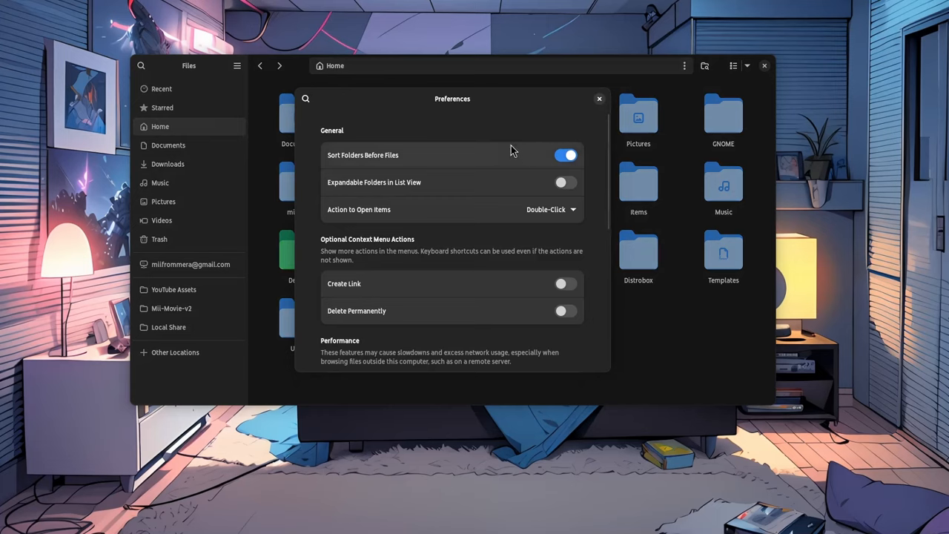
{"action": "mouse_move", "coordinate": [510, 134]}
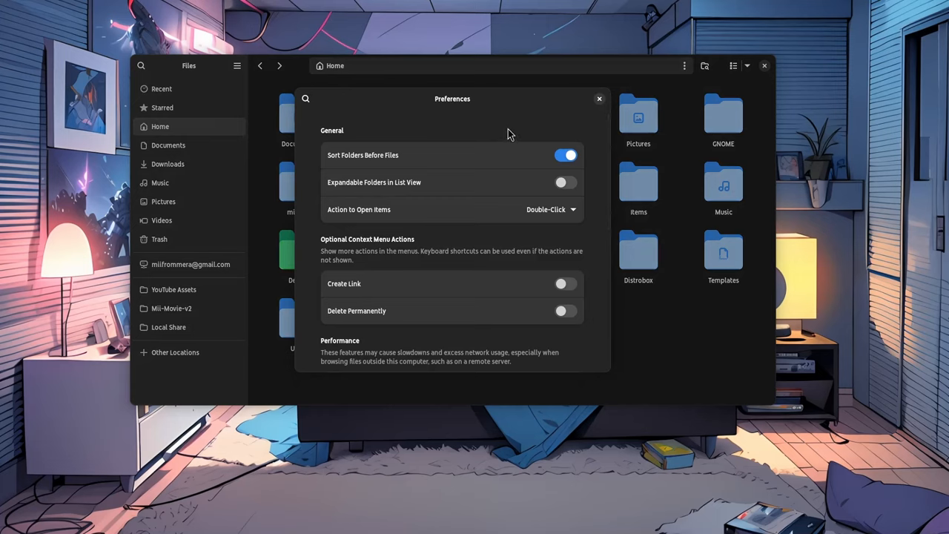
{"action": "mouse_move", "coordinate": [590, 119]}
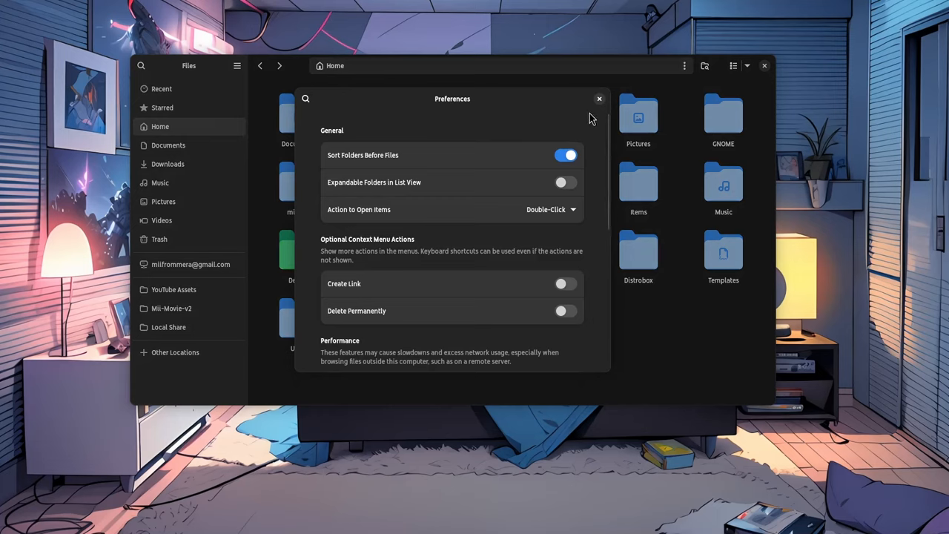
{"action": "left_click", "coordinate": [598, 98]}
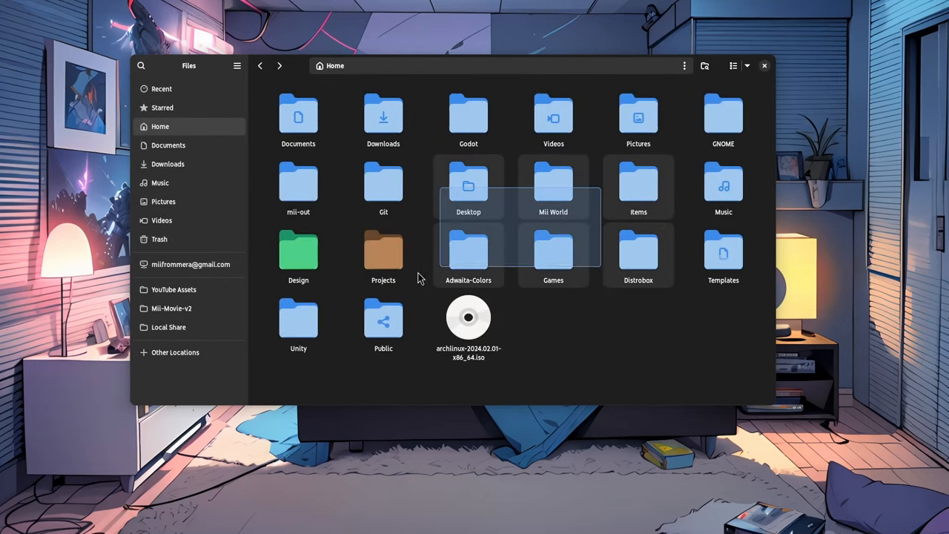
- Start renaming the eight selected folders together, then cancel so they keep their names
{"action": "right_click", "coordinate": [383, 186]}
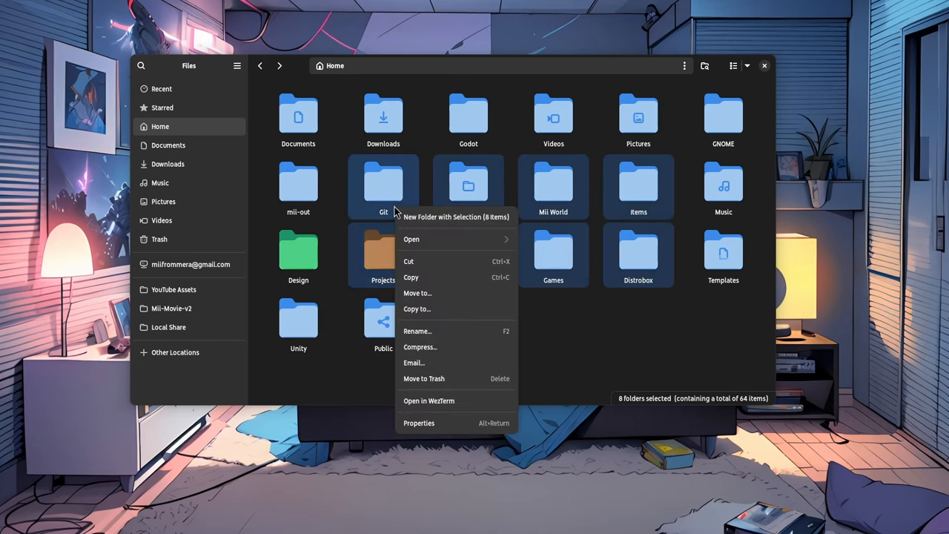
{"action": "left_click", "coordinate": [419, 347]}
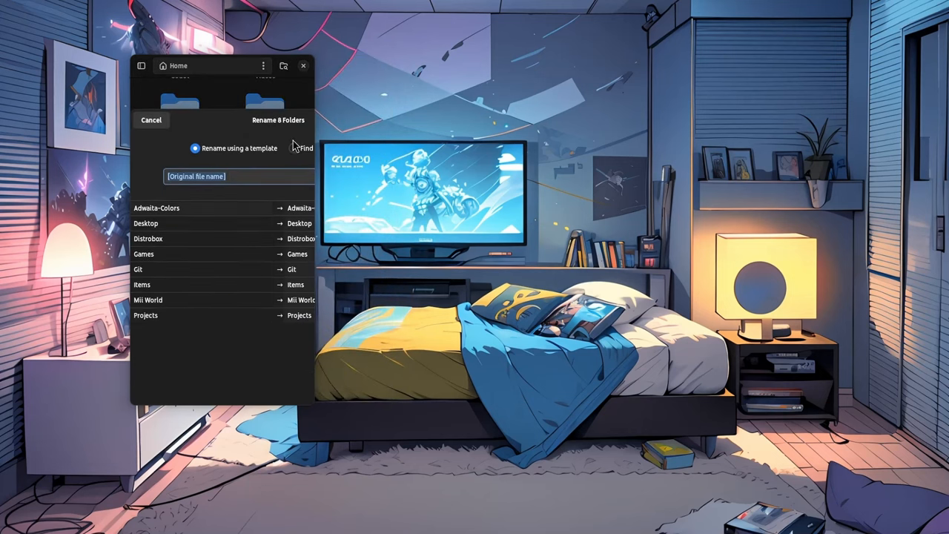
{"action": "left_click", "coordinate": [152, 118]}
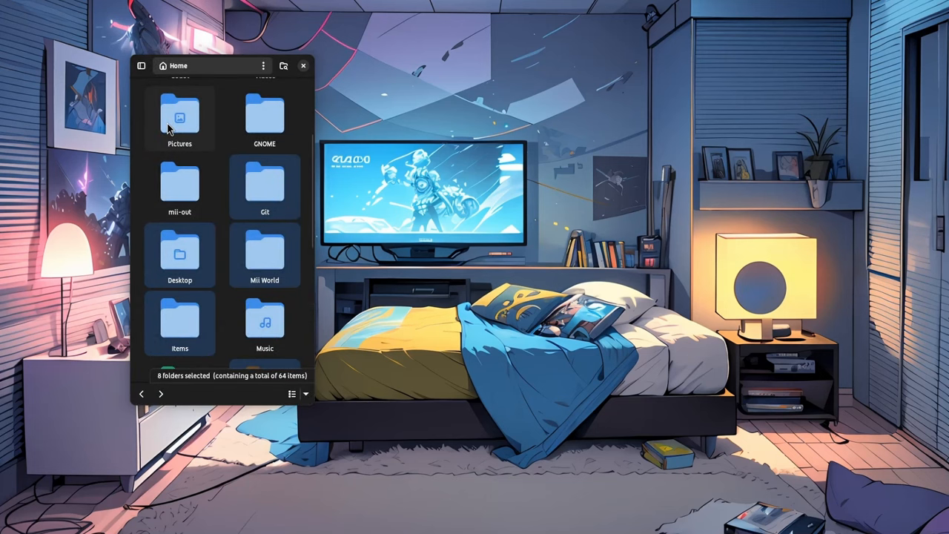
{"action": "left_click", "coordinate": [263, 118]}
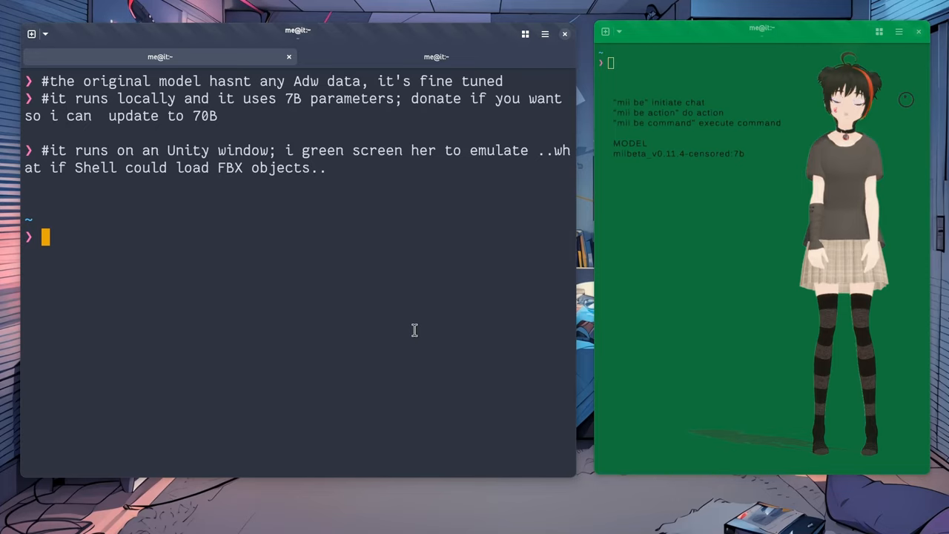
- Enter the comment '#ALSO!! JOIN THE DISCORD!!! THERE IS A Mii B BOT!!!'
{"action": "type", "text": "#ALS"}
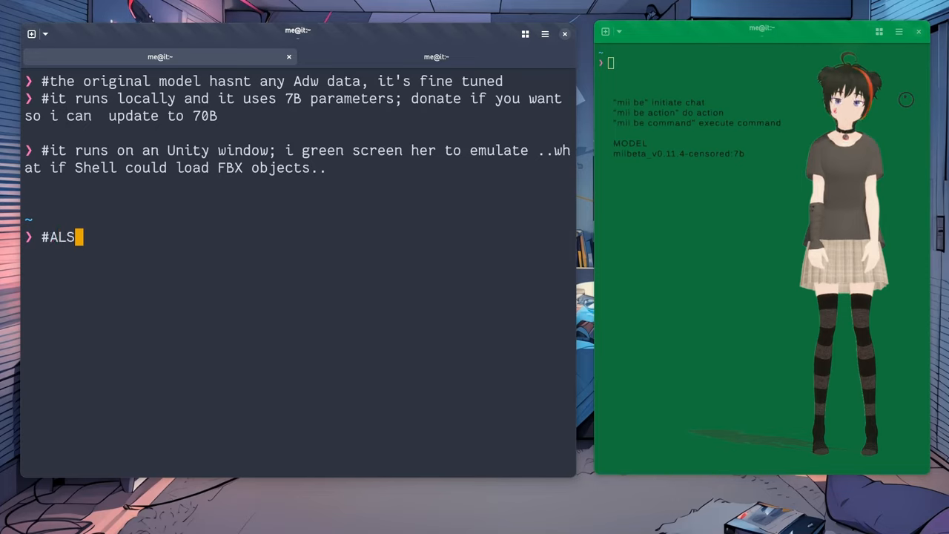
{"action": "type", "text": "O!! JOI"}
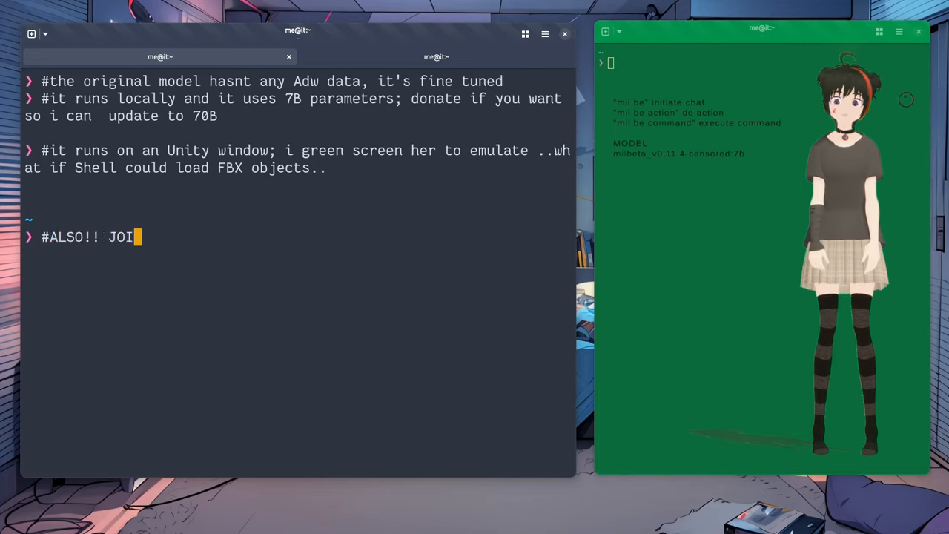
{"action": "type", "text": "N THE DISCOR"}
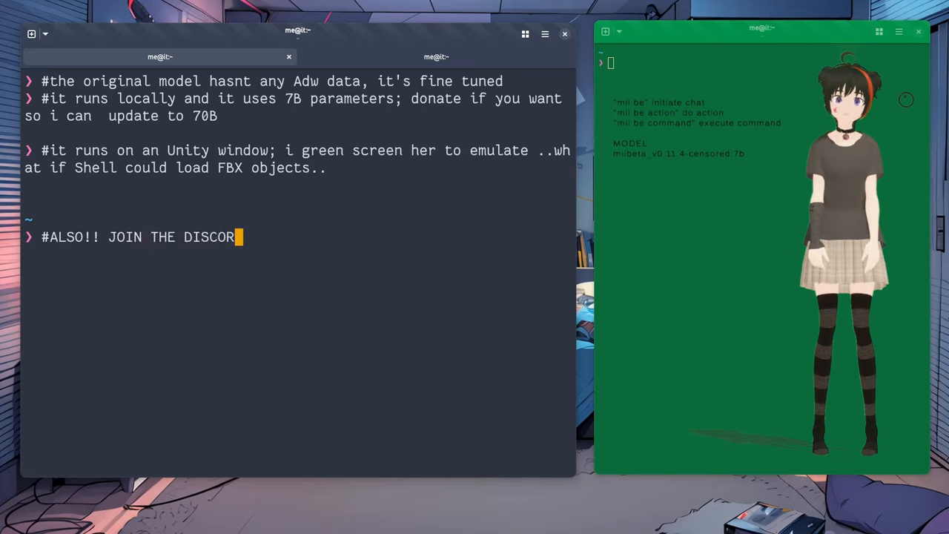
{"action": "type", "text": "!!! T"}
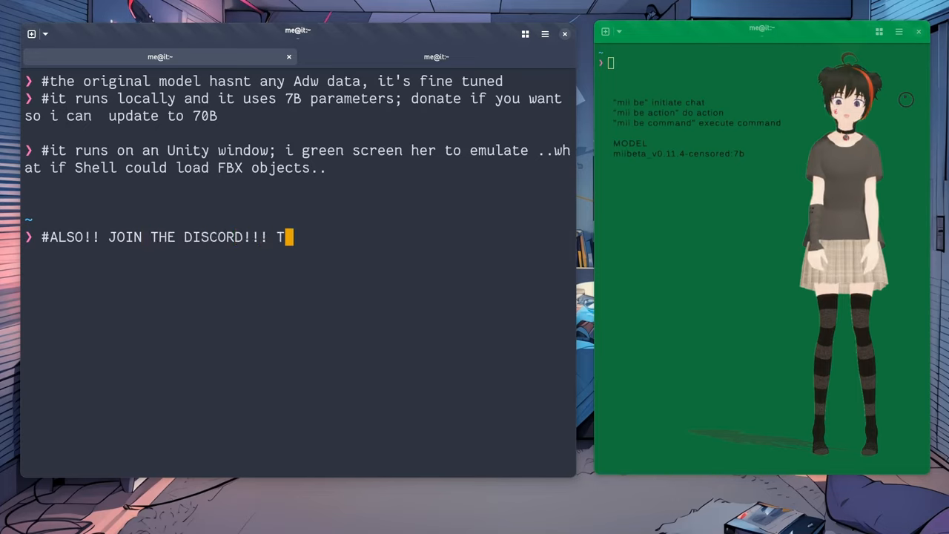
{"action": "type", "text": "HERE IS A M"}
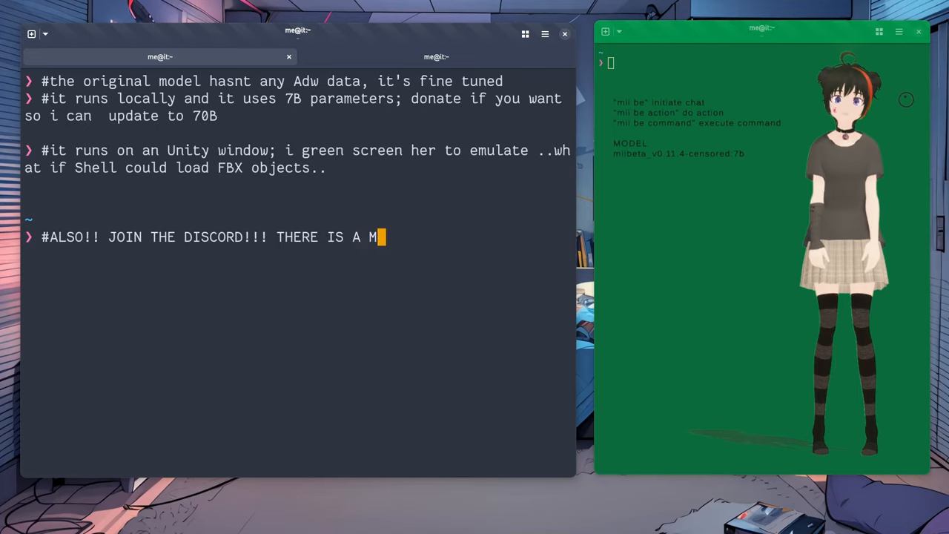
{"action": "type", "text": "ii B BOT!!!"}
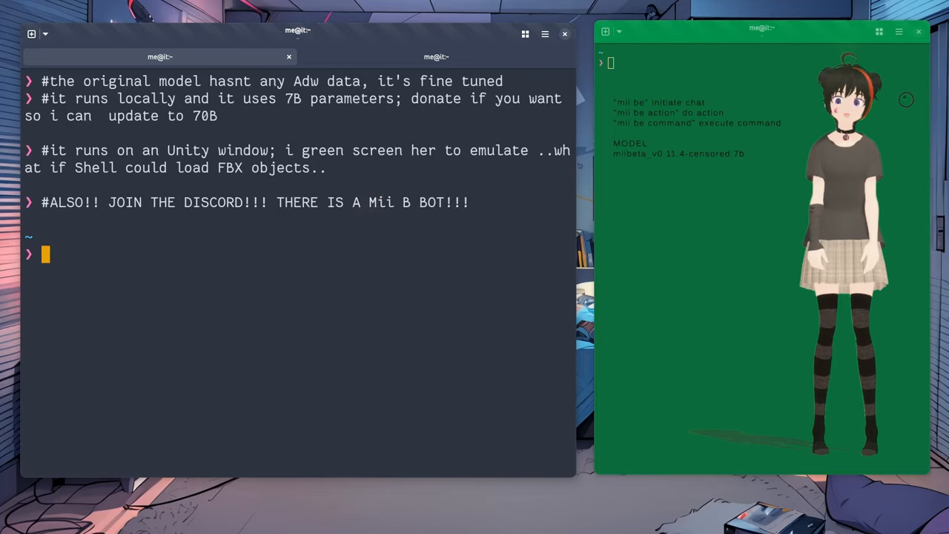
- Write the unsent follow-up comment '# I LIED :)) BUT EVENTUALLY ... :))'
{"action": "type", "text": "# I LI"}
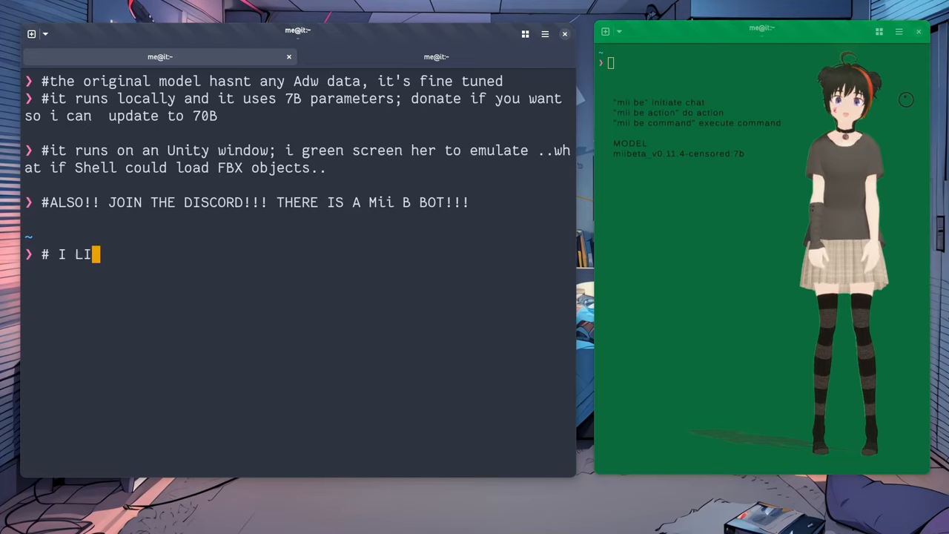
{"action": "type", "text": "ED :)"}
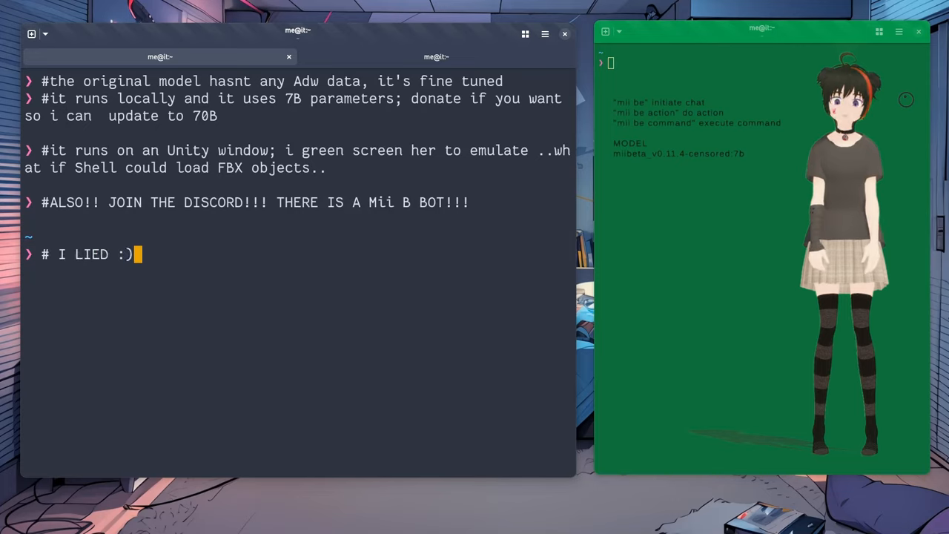
{"action": "type", "text": ") BUT"}
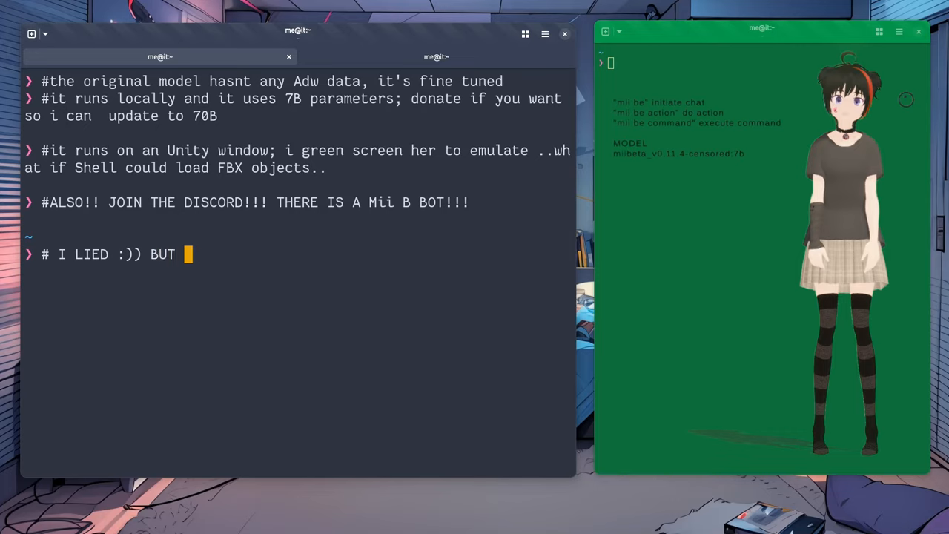
{"action": "type", "text": "EVENTUALL"}
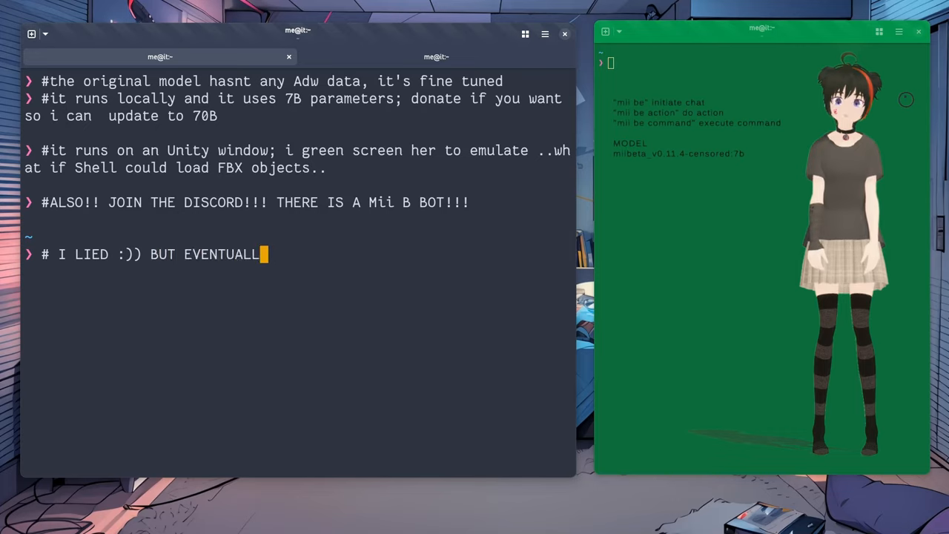
{"action": "type", "text": "... :))"}
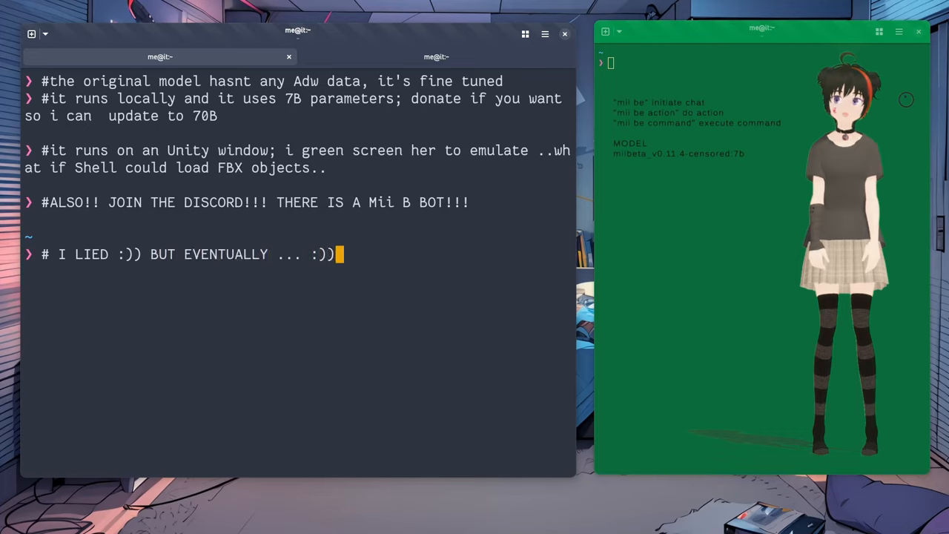